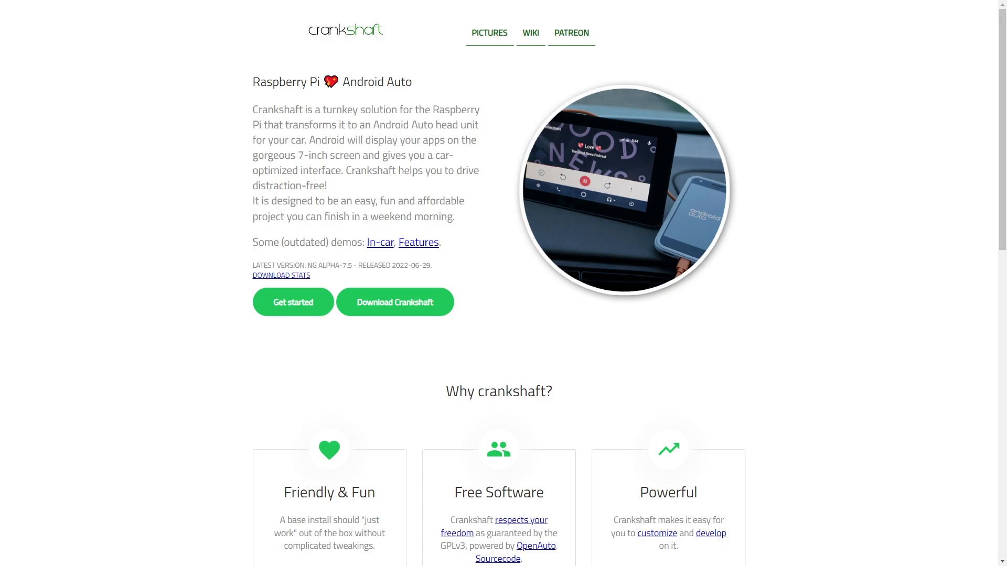
Step: Boot Crankshaft NG on the Pi, watching the INFO log until the home screen appears
scroll(down, 3)
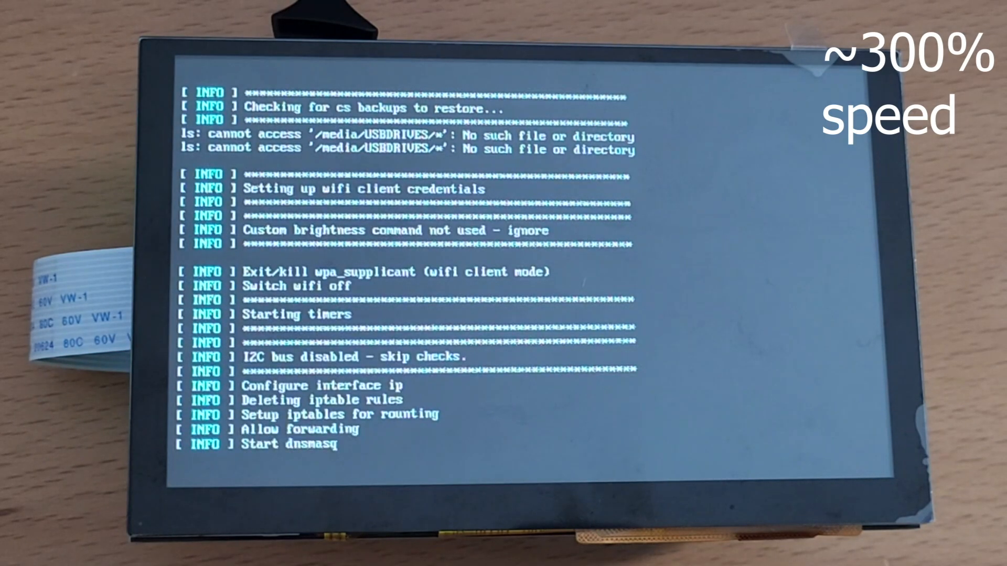
scroll(down, 3)
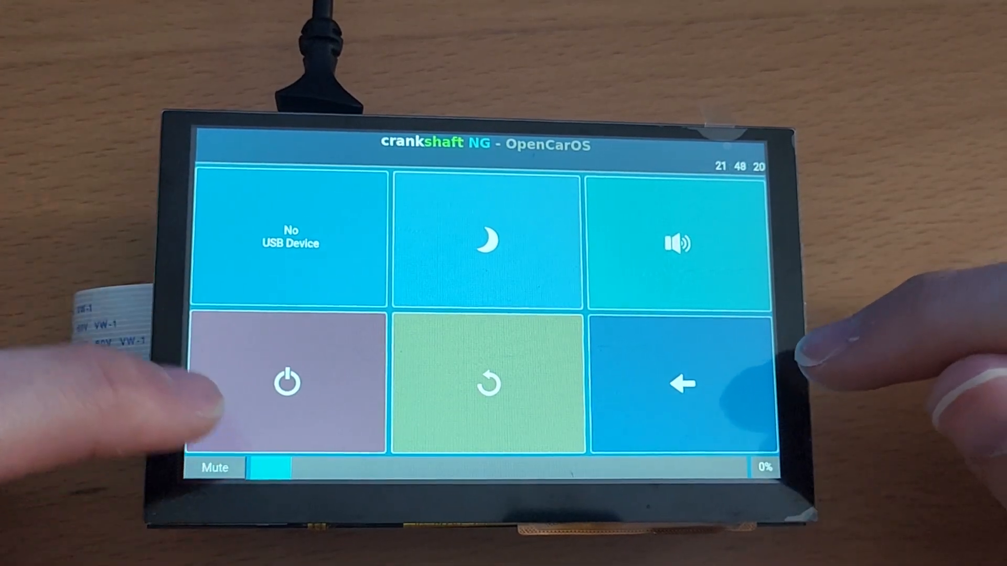
Step: Leave the power menu and toggle the classic GUI to show the mountain-and-road landscape
click(286, 383)
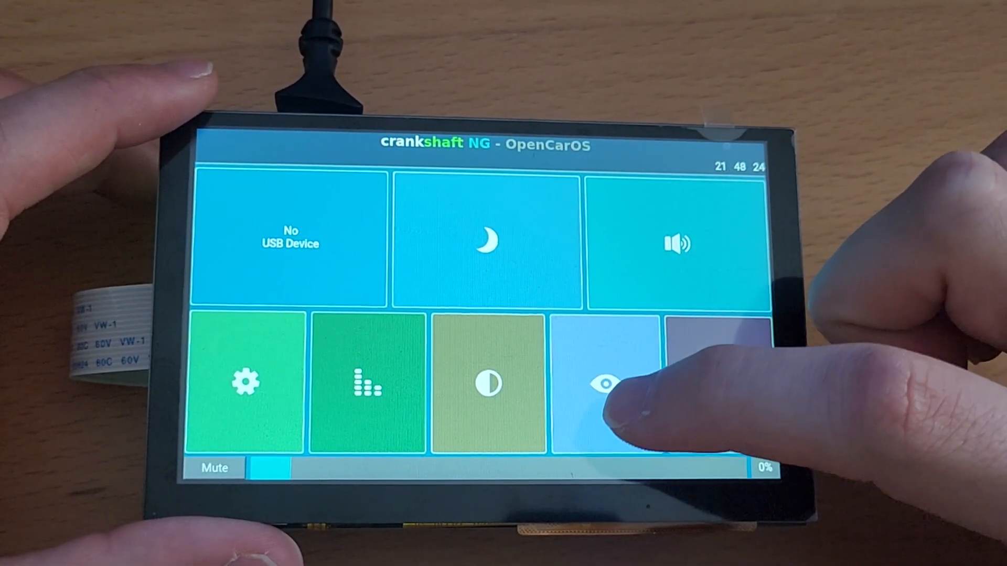
click(603, 382)
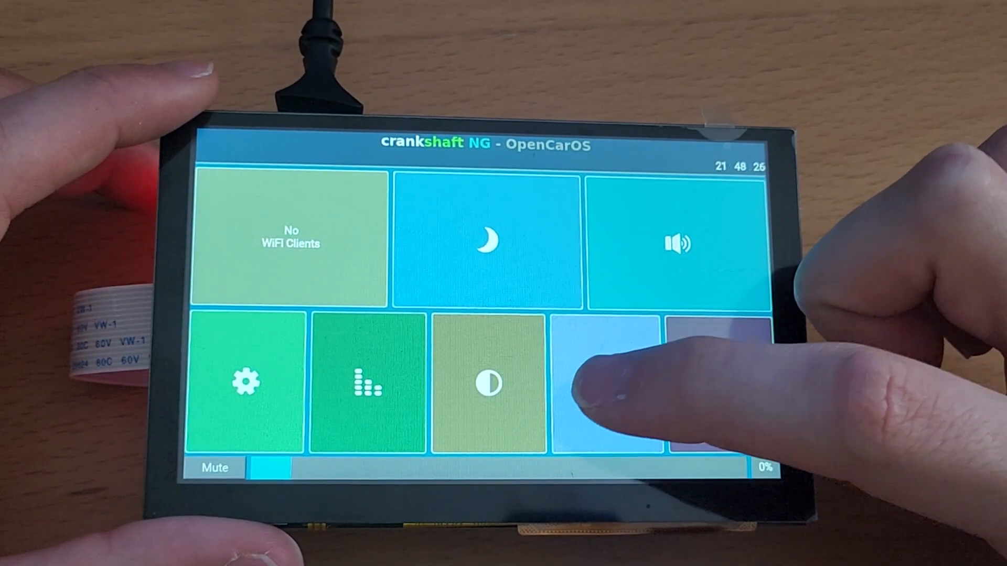
click(597, 383)
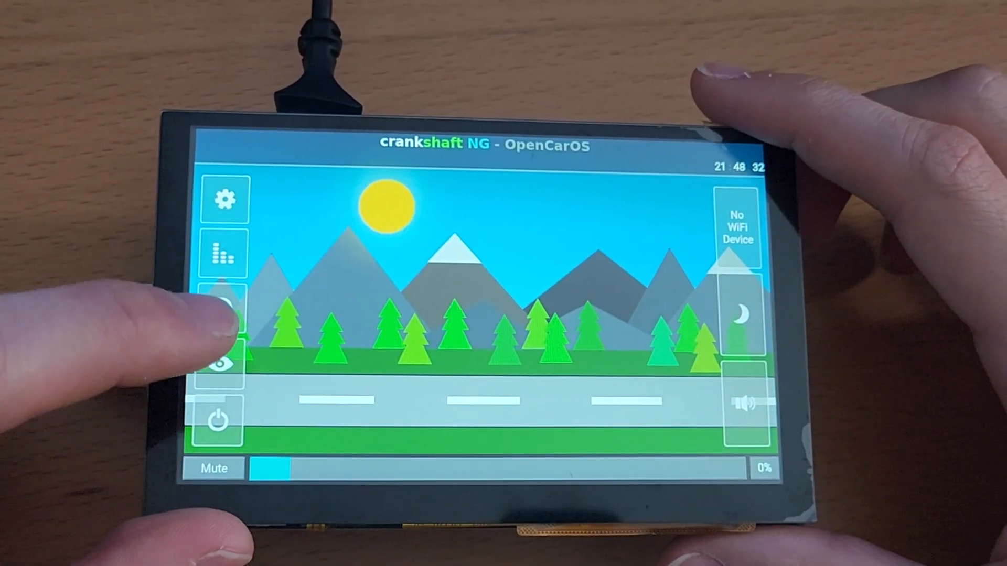
Step: Return to the tile menu, open and close the equalizer visualiser, and set volume to 100%
click(221, 350)
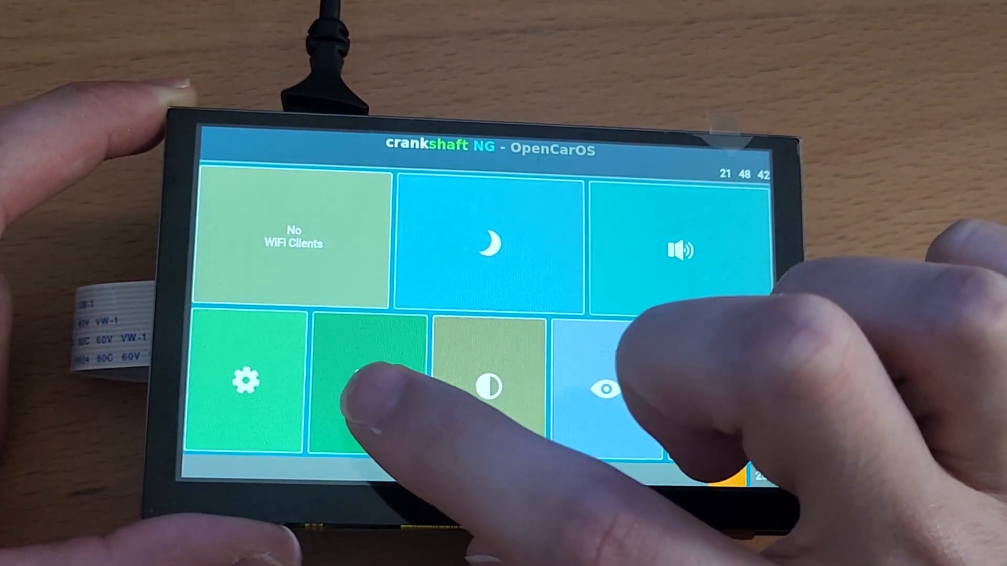
click(369, 386)
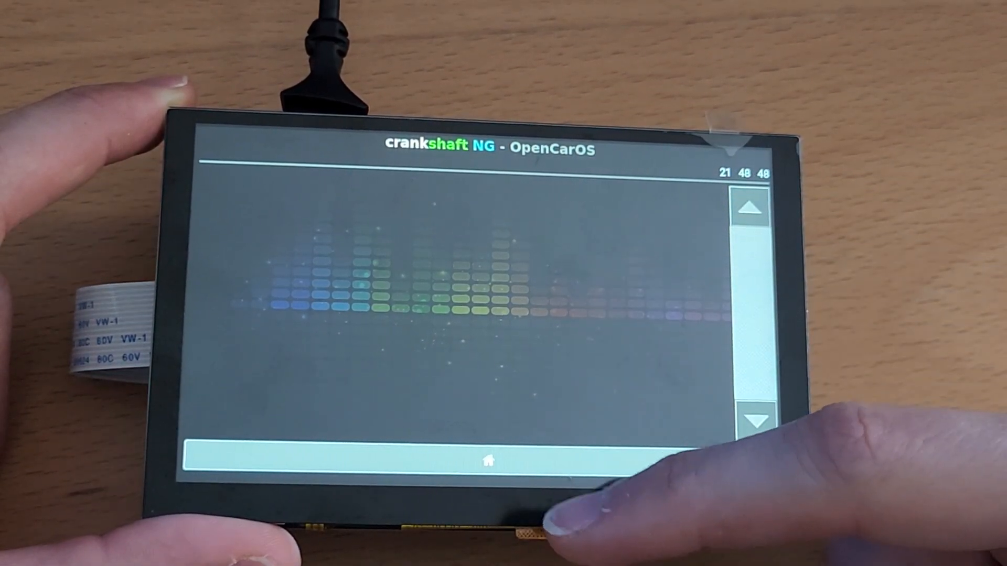
click(488, 461)
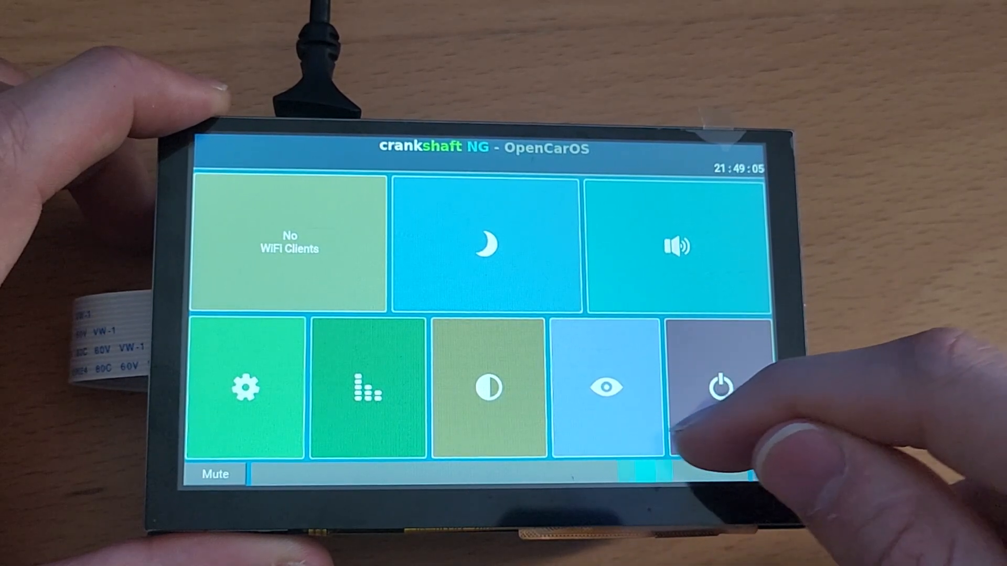
click(719, 387)
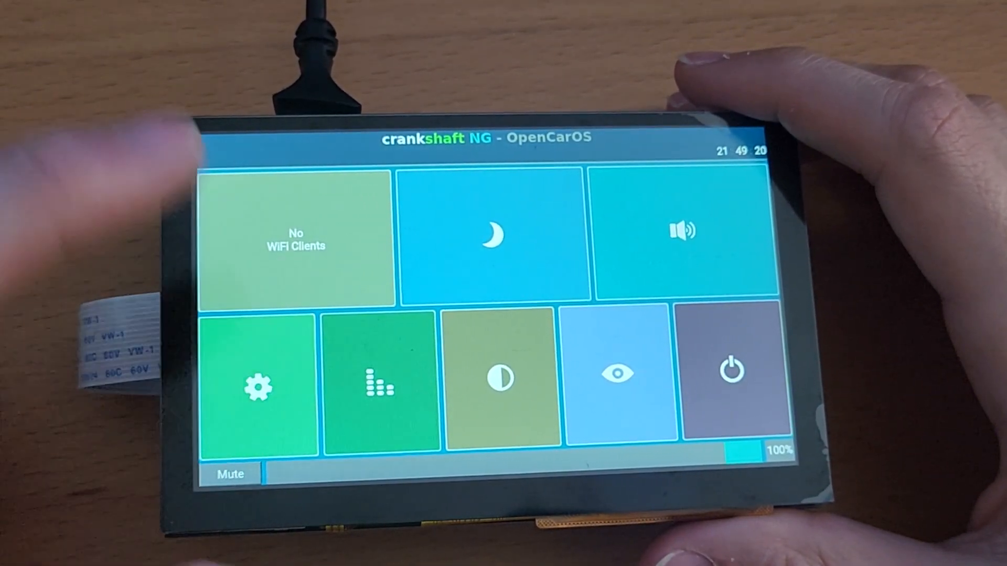
Step: Open settings from the gear tile and view the Video tab's frame rate and resolution
click(260, 385)
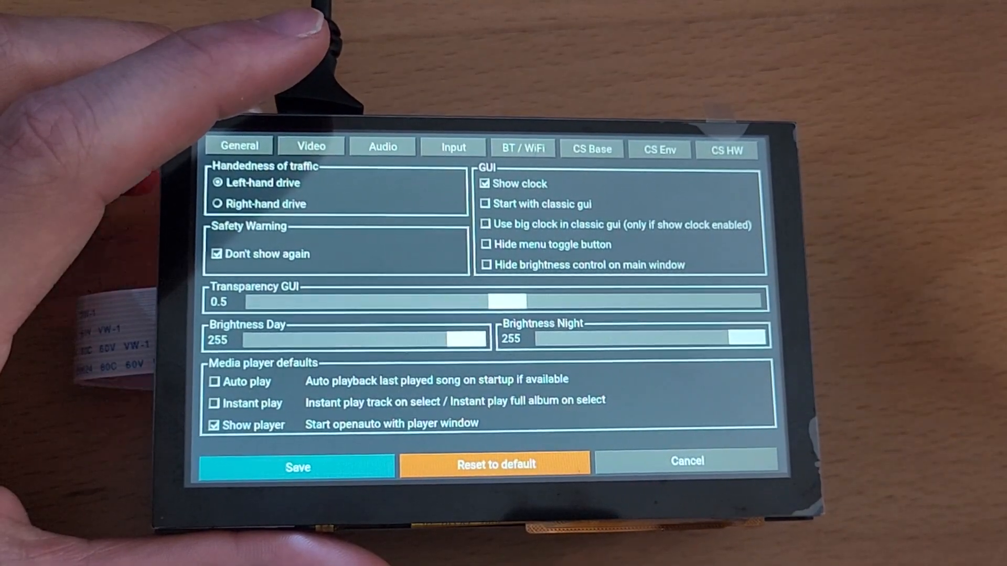
click(310, 146)
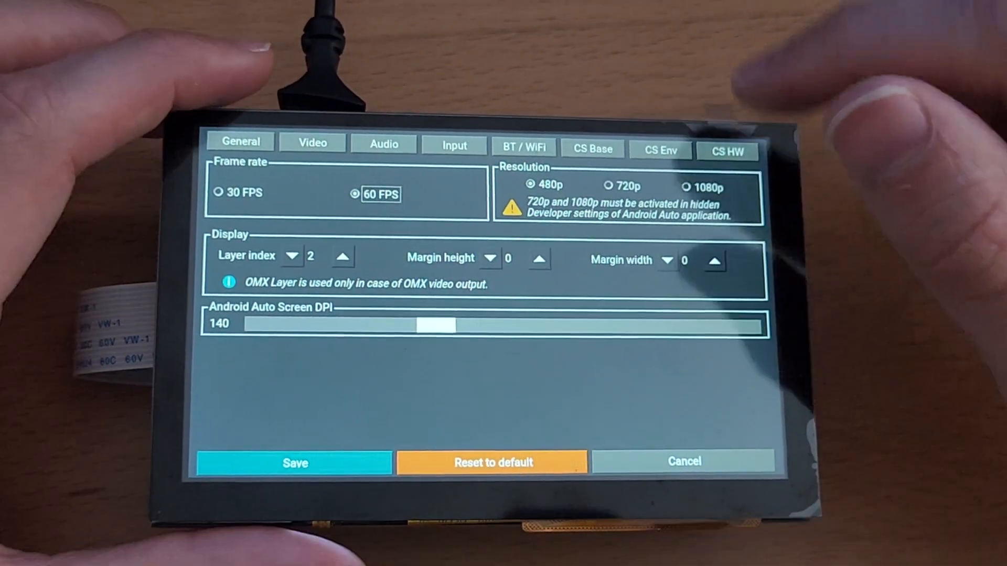
Step: Select the 1080p radio button in Video settings, then view the Audio tab
click(687, 186)
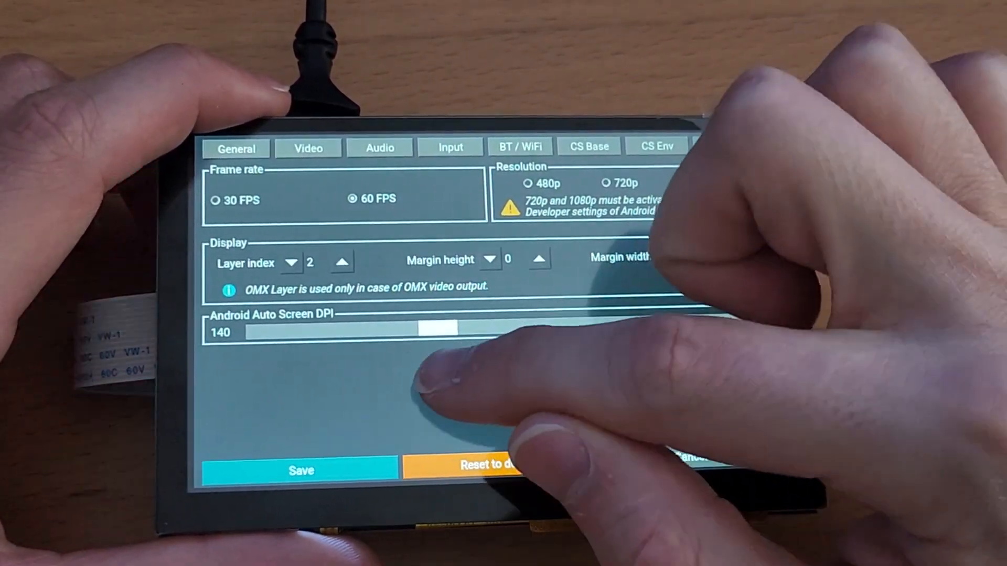
click(701, 182)
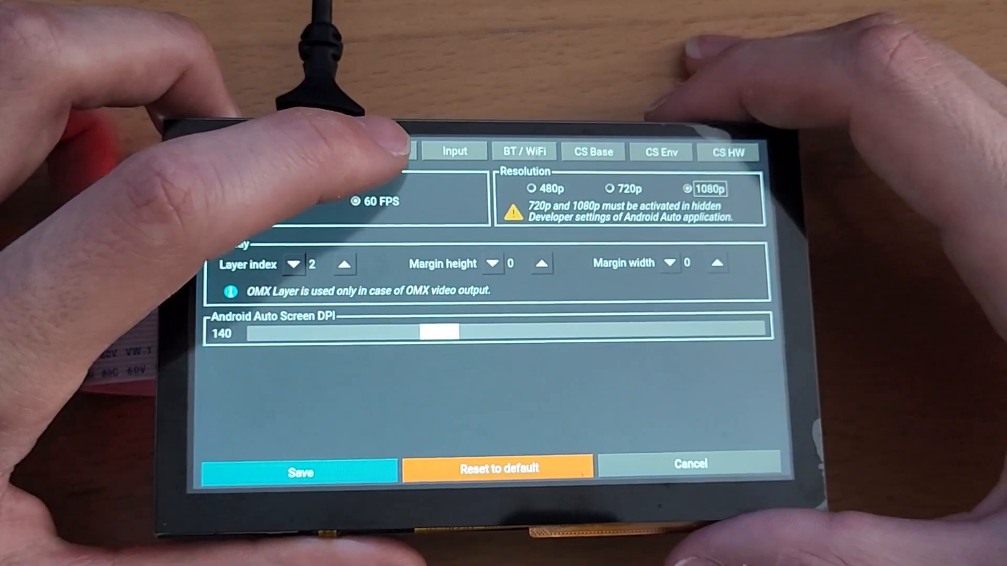
click(366, 133)
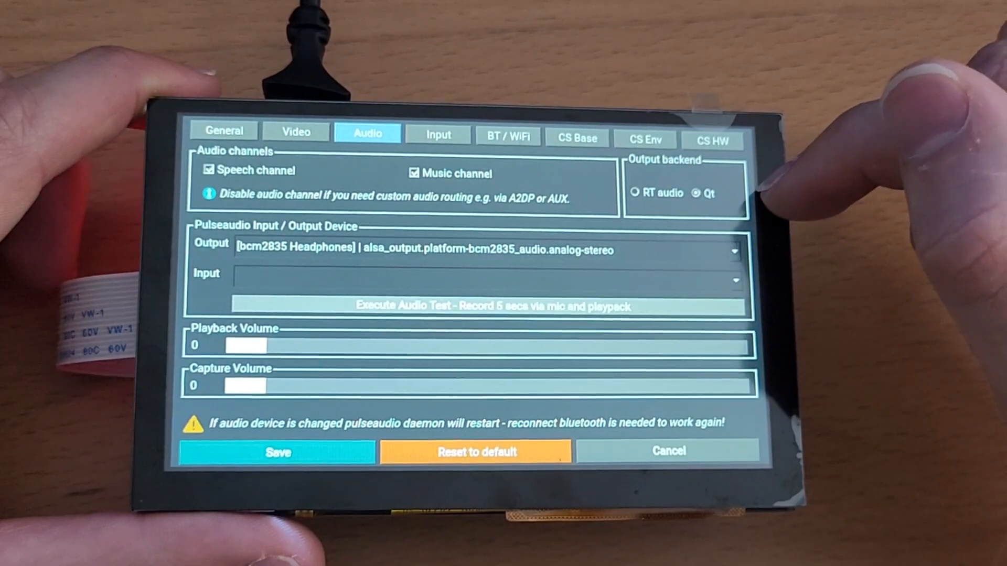
Step: Check the Audio input device choices, then view the Input tab's touchscreen and button controls
click(488, 280)
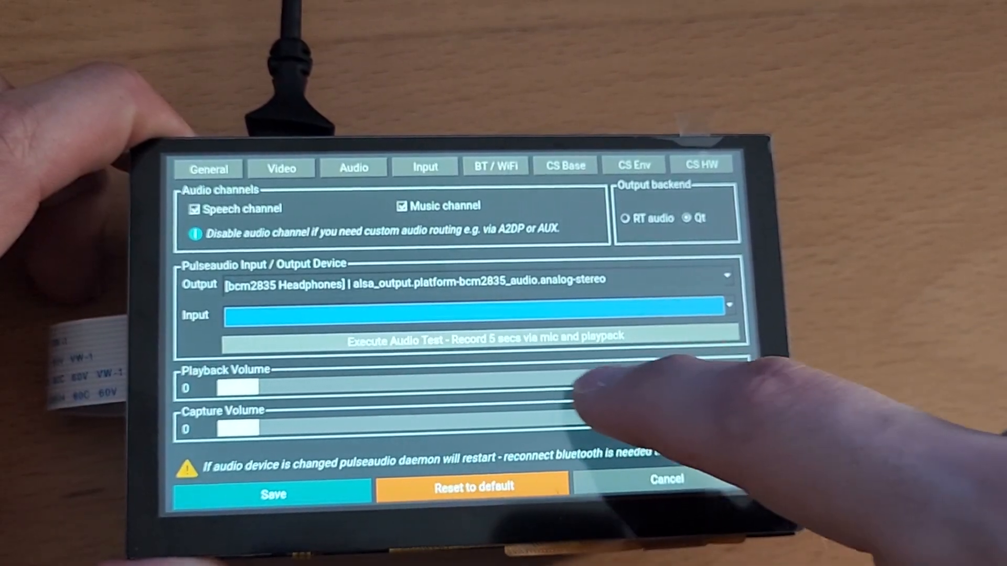
click(423, 166)
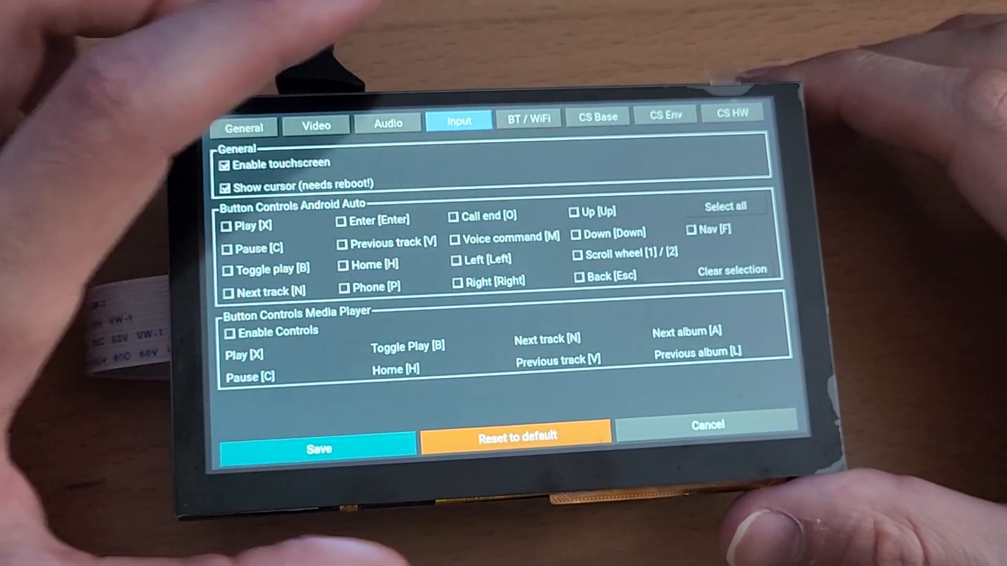
click(528, 120)
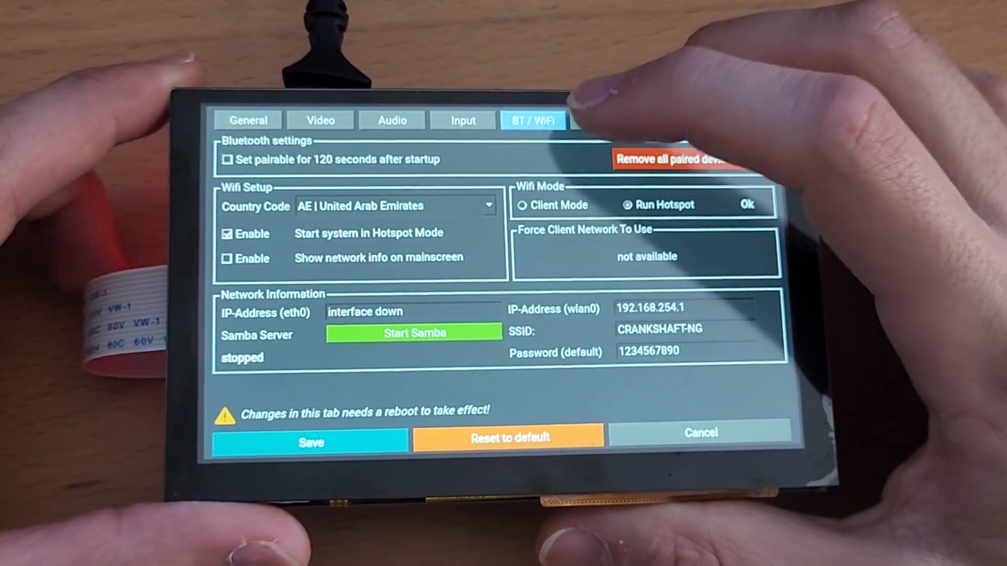
Step: View the CS Base tab: version, memory, orientation, boot screen and 120-second timeout
click(599, 121)
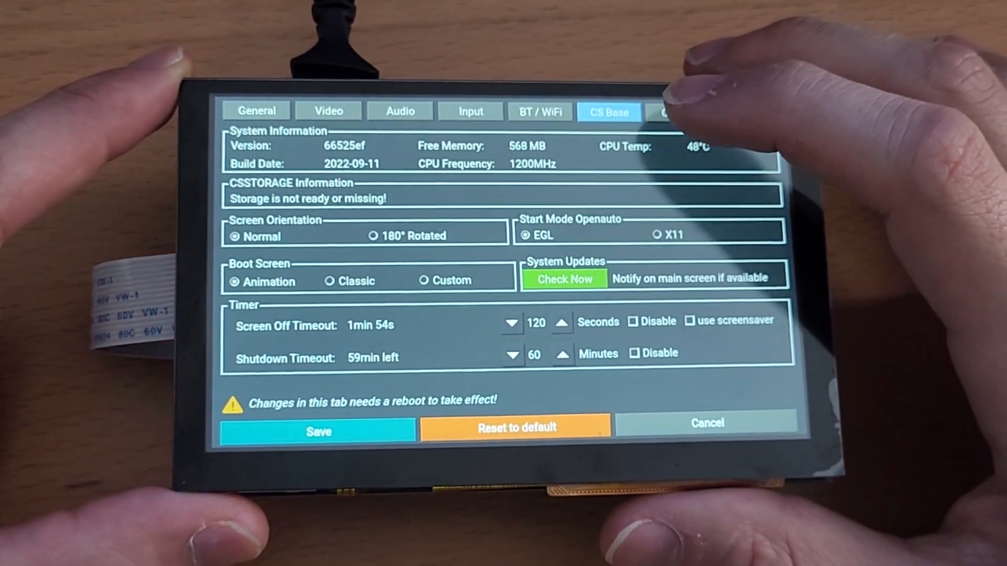
Step: View the CS Env tab with GPIO pins, debug mode, brightness command and auto day/night
click(678, 106)
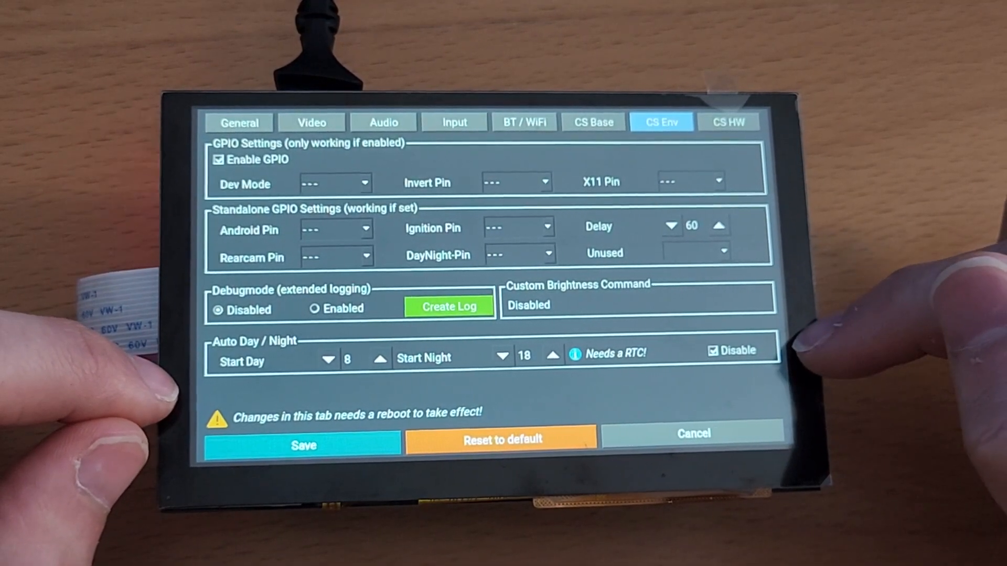
Step: In the CS HW tab, choose 'external' as the Bluetooth hardware
click(726, 109)
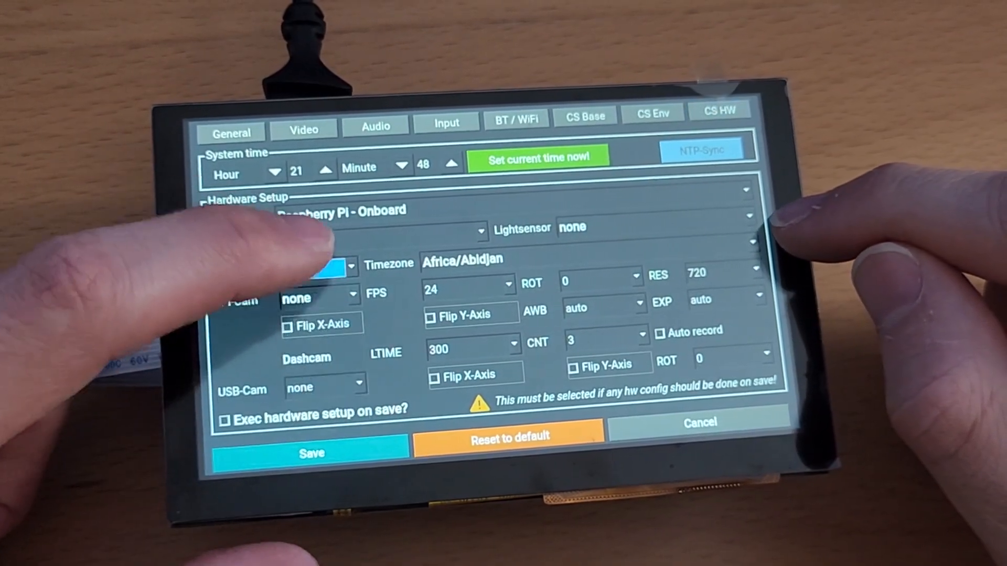
click(318, 242)
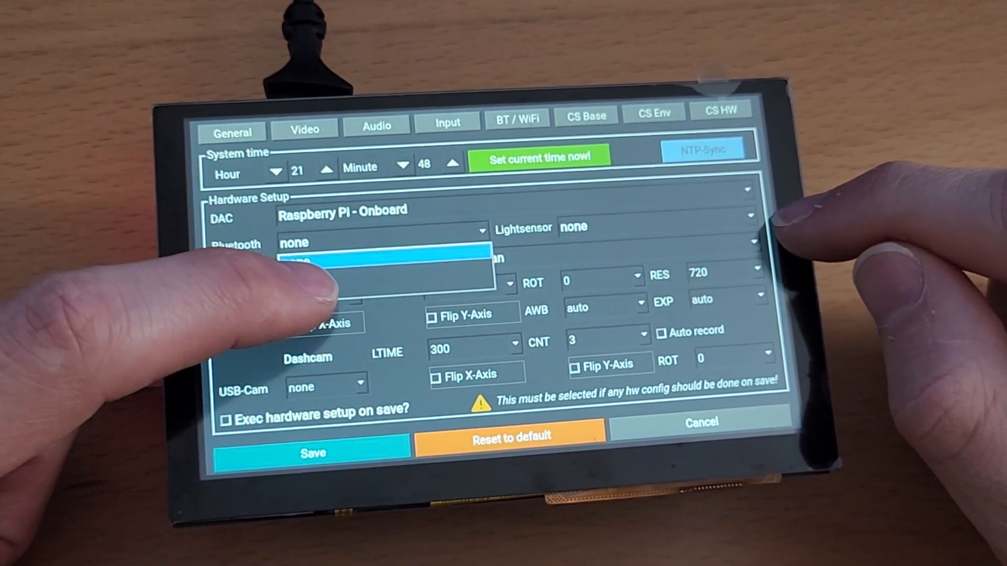
click(382, 260)
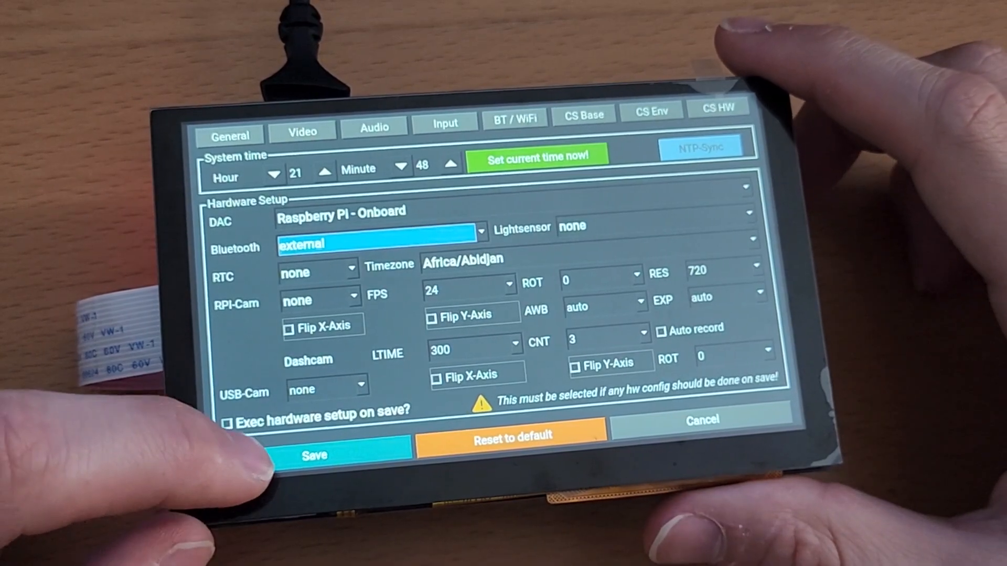
click(314, 455)
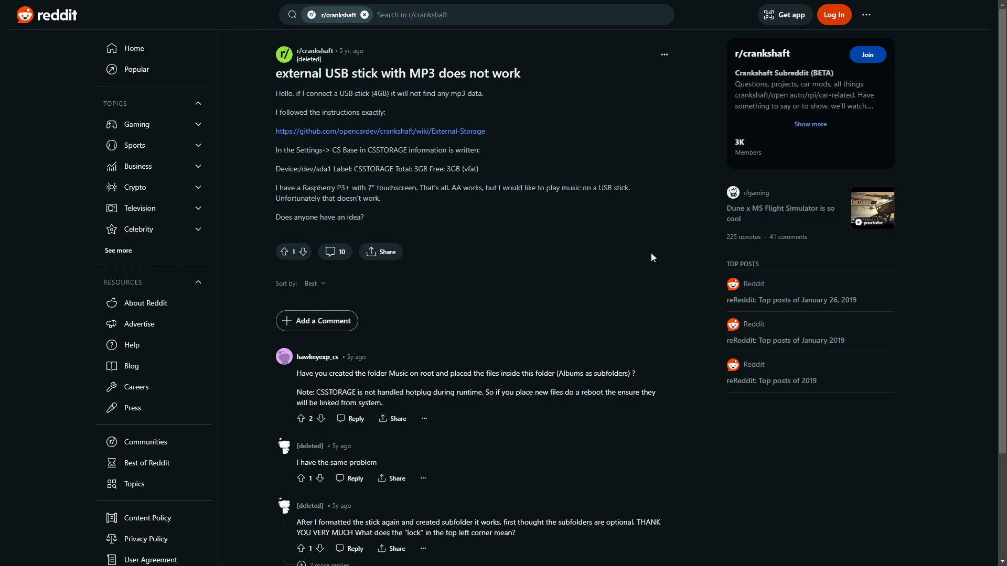
mouse_move(650, 123)
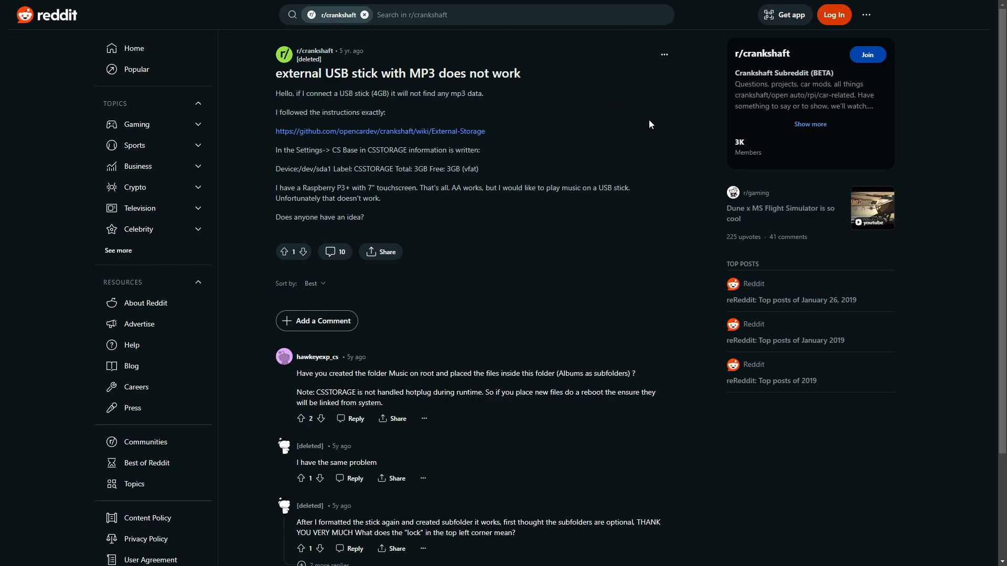
mouse_move(676, 193)
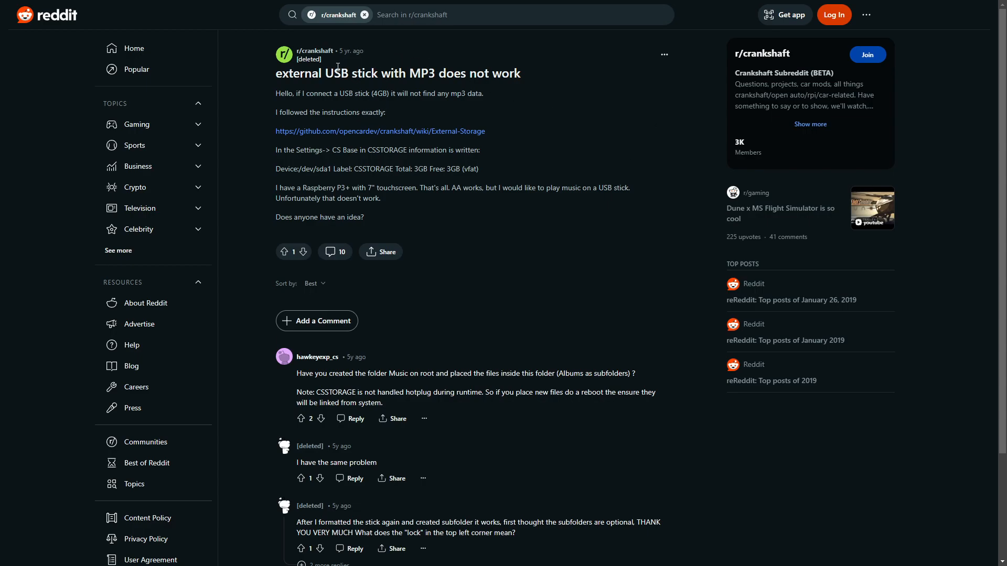
Step: Scroll down the Reddit thread to the reply about naming the folder MUSIC in capitals
scroll(down, 3)
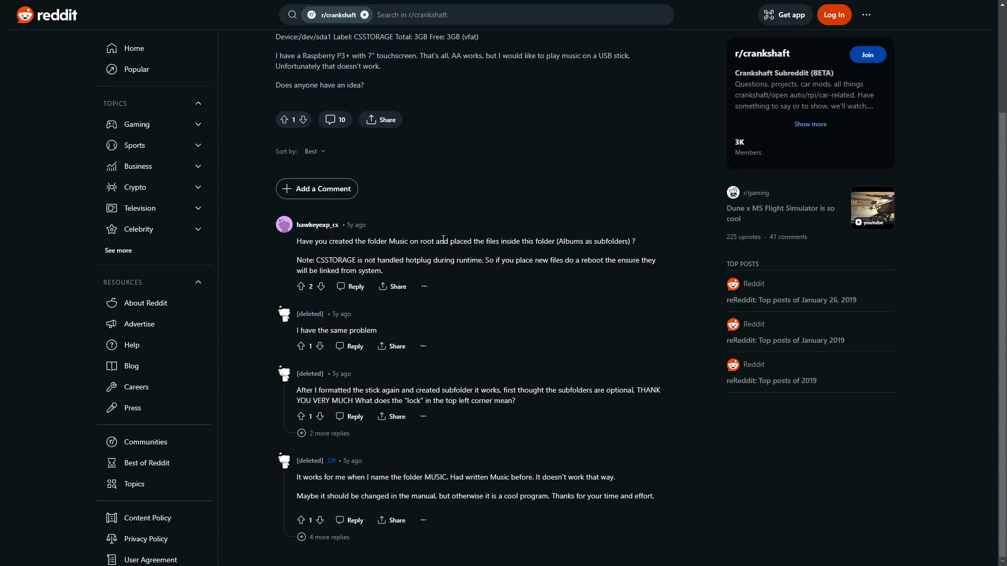
mouse_move(337, 261)
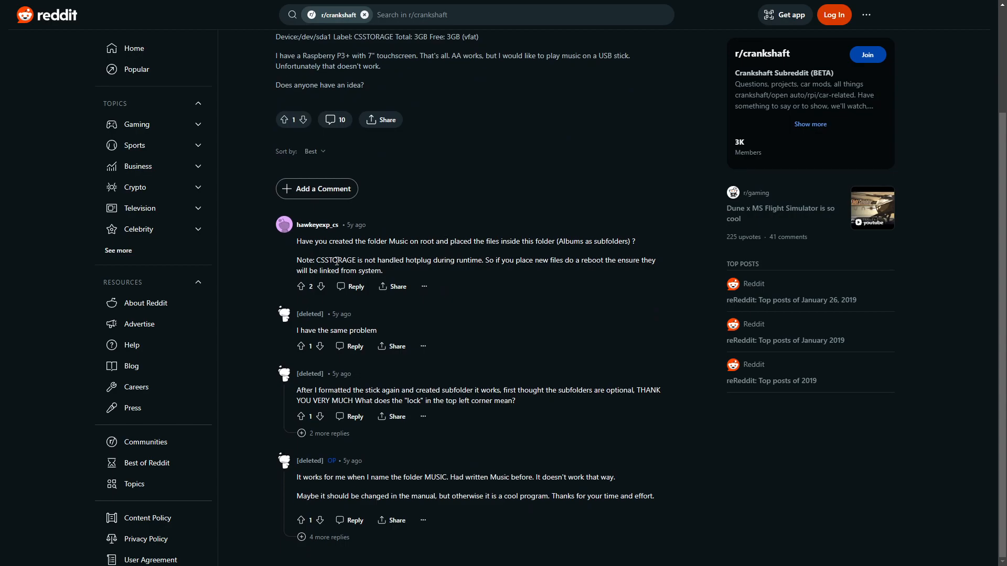
mouse_move(587, 294)
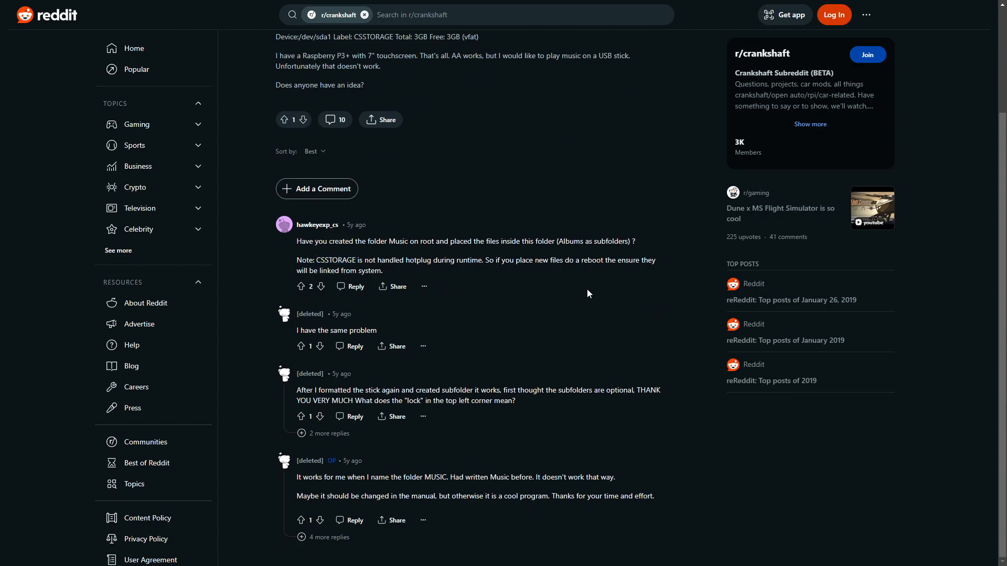
mouse_move(367, 254)
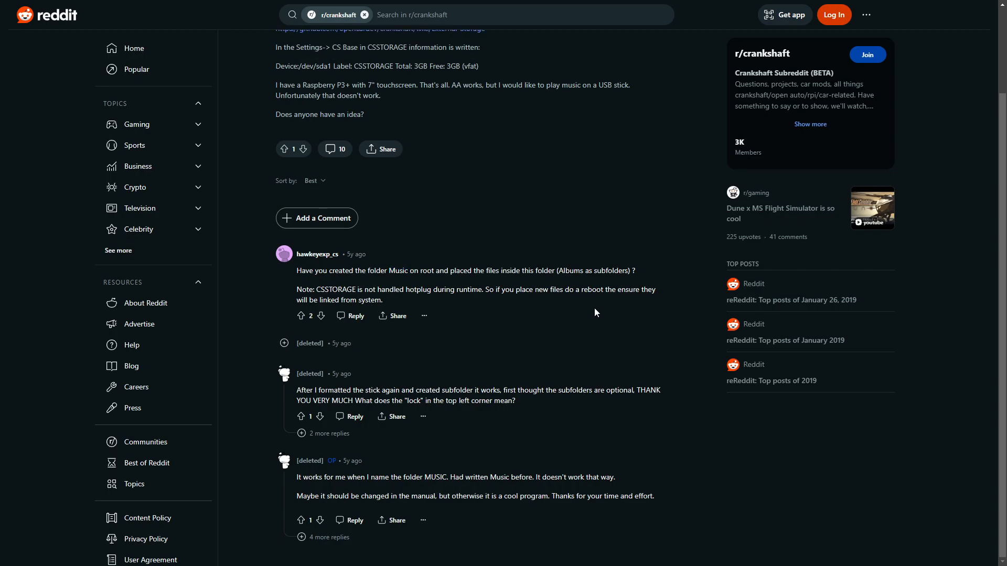
mouse_move(589, 330)
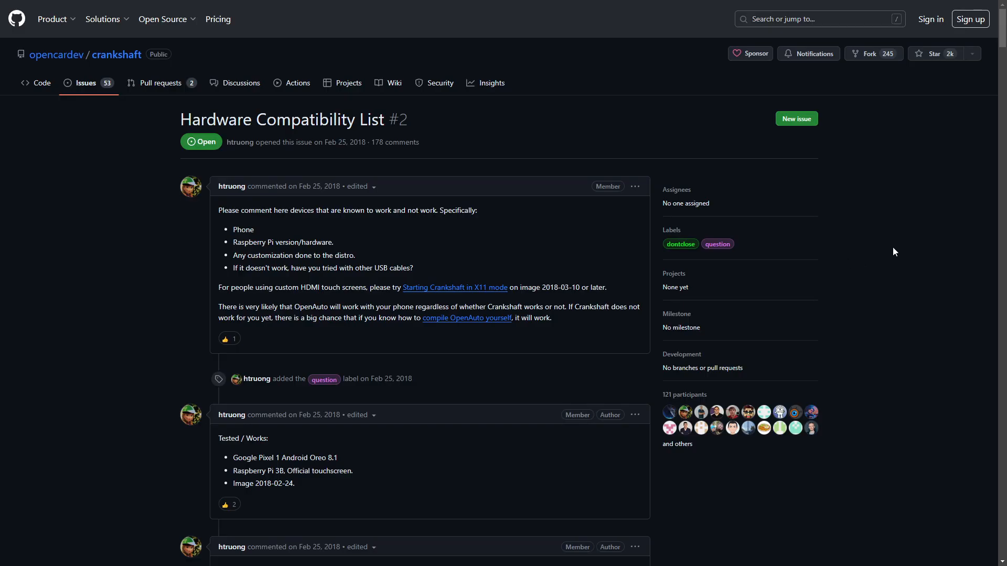
scroll(down, 3)
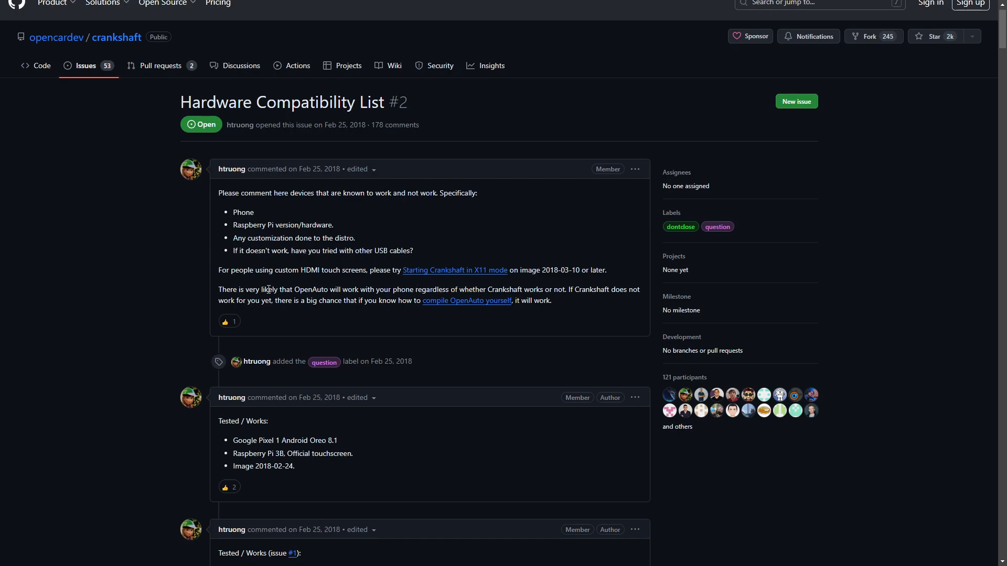
scroll(down, 3)
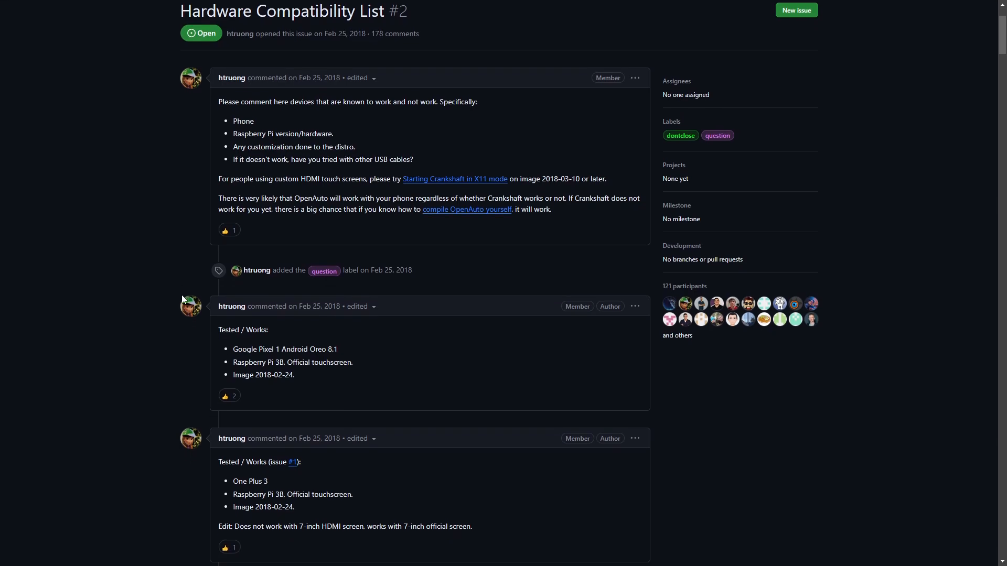
scroll(down, 3)
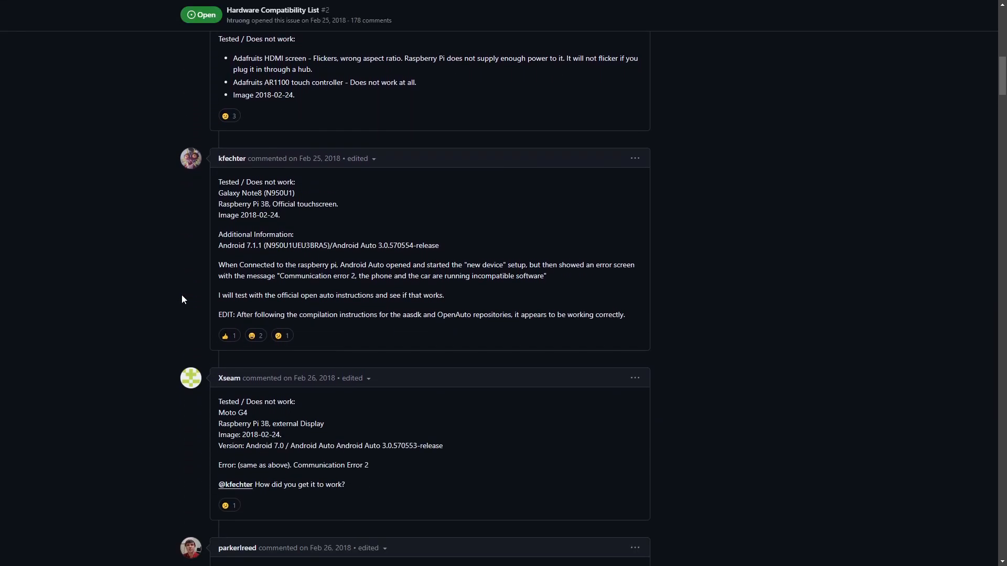
scroll(down, 3)
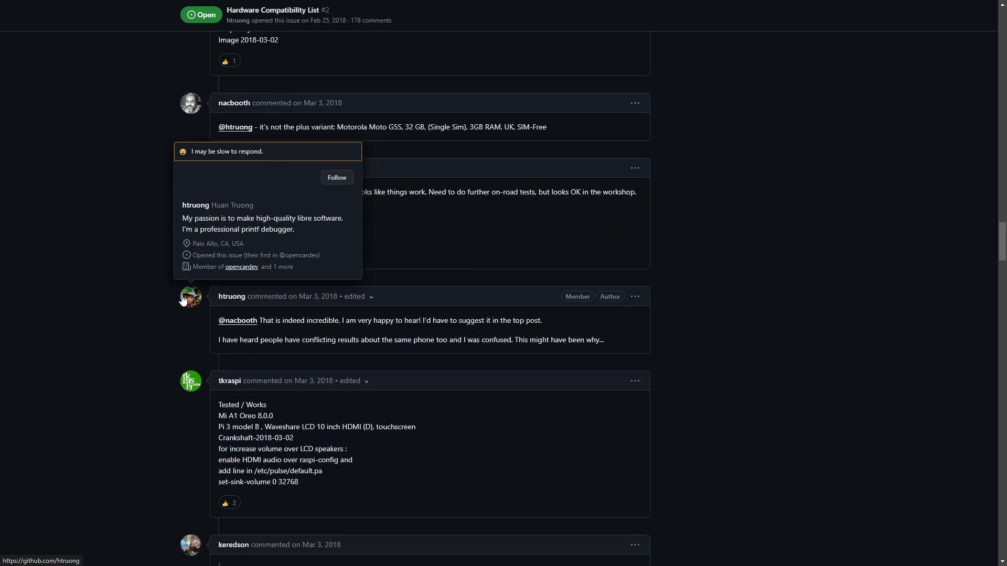
scroll(down, 3)
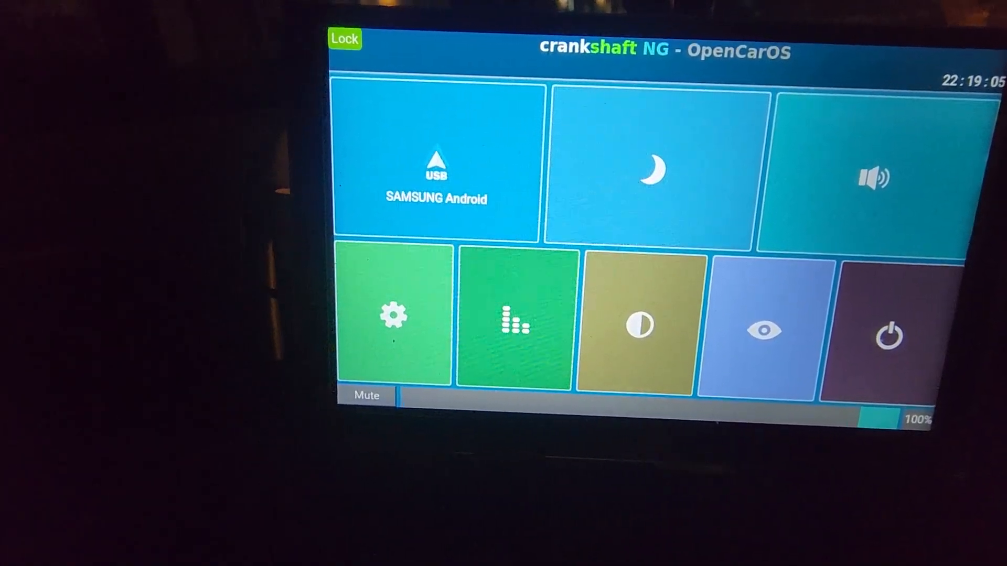
Step: Open Crankshaft's video settings: 60 FPS, 1080p resolution, and Android Auto DPI 130
click(394, 315)
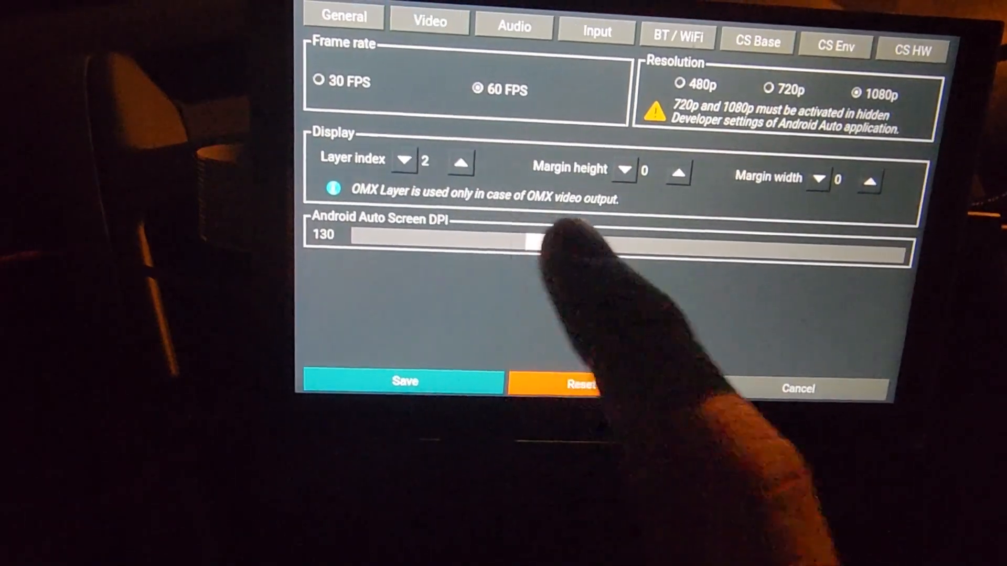
click(404, 381)
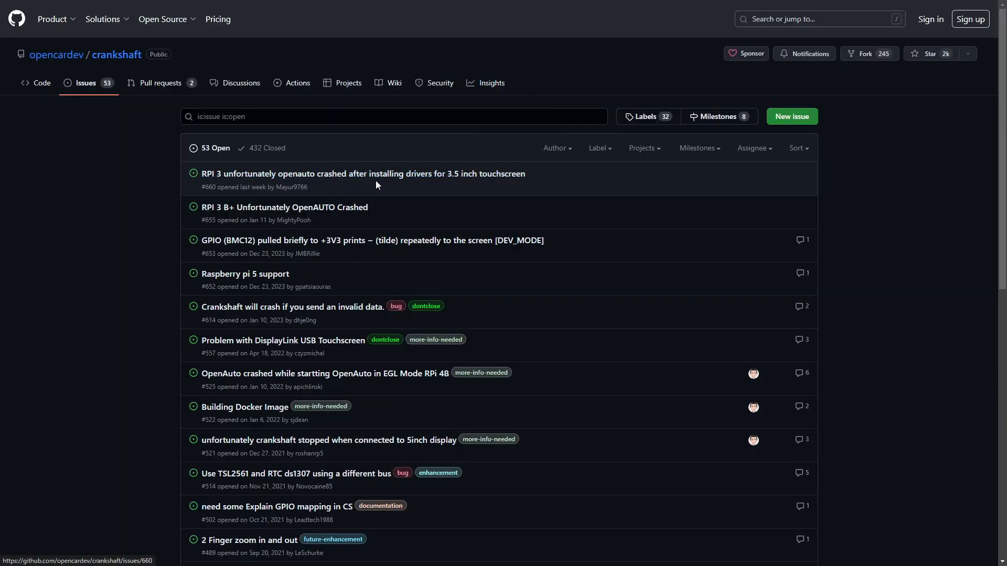
Step: Open GitHub issue #660 about OpenAuto crashing after installing 3.5-inch touchscreen drivers
click(362, 173)
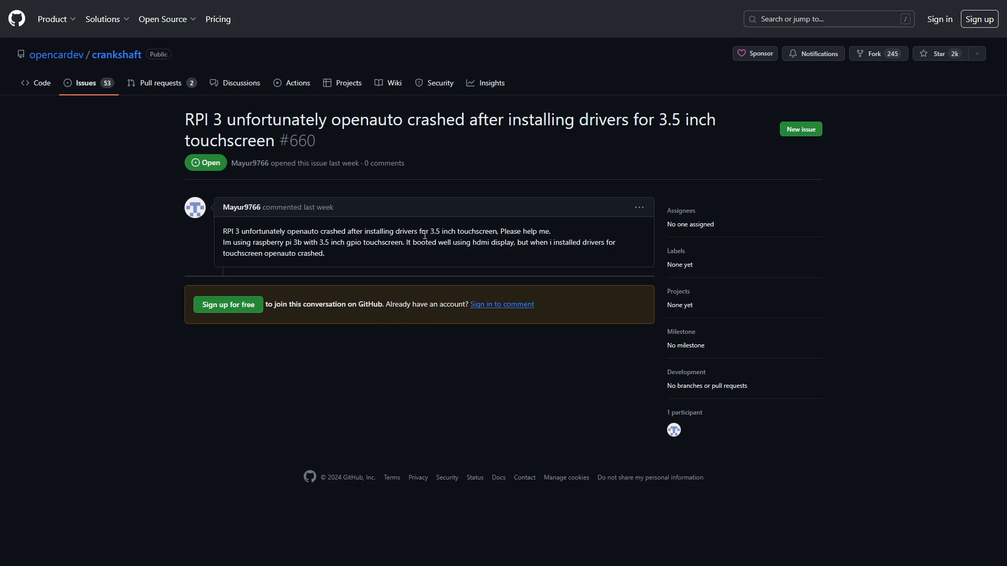
mouse_move(376, 258)
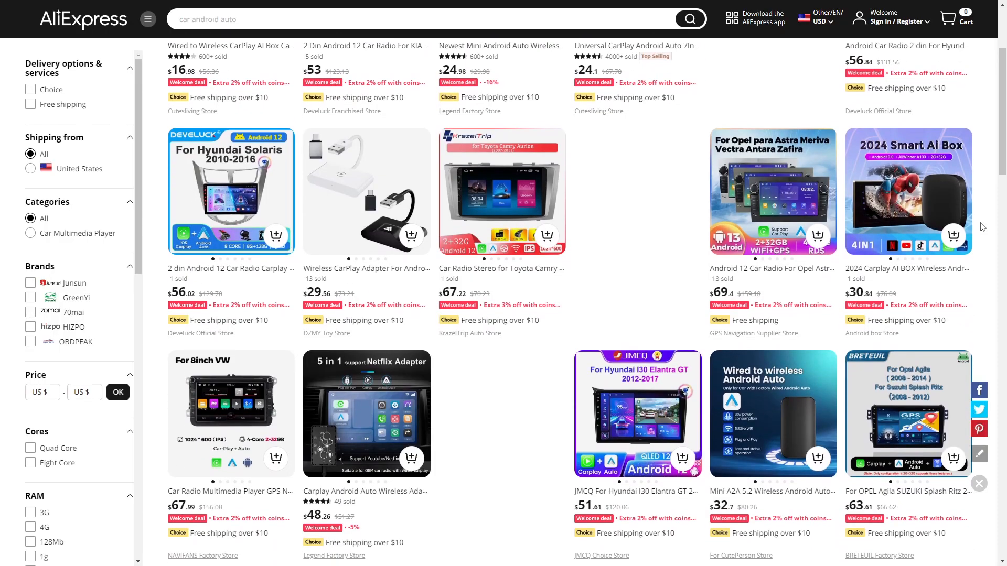
Step: Scroll the 'car android auto' results down to the 10.26-inch 4K dash cam display
scroll(down, 3)
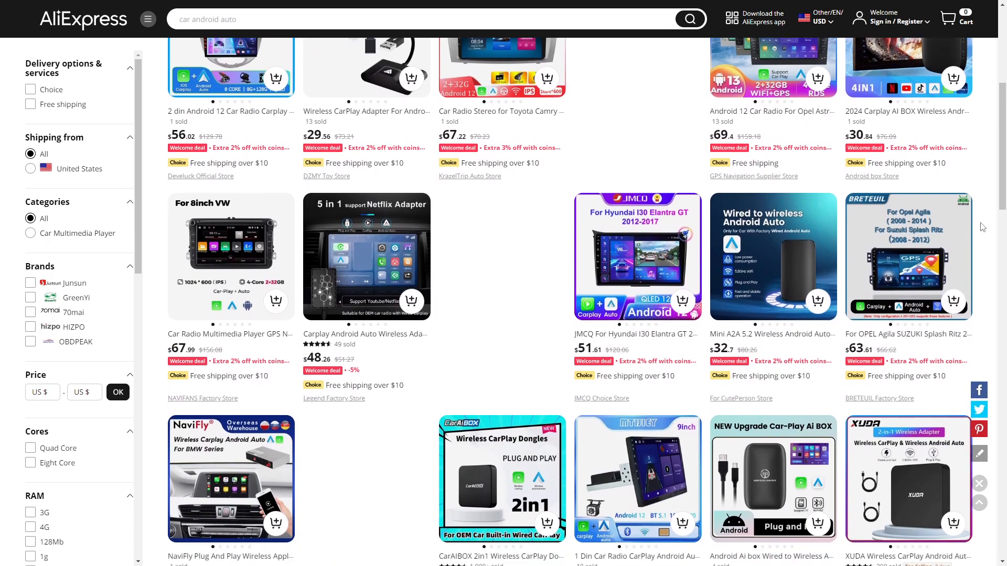
scroll(down, 3)
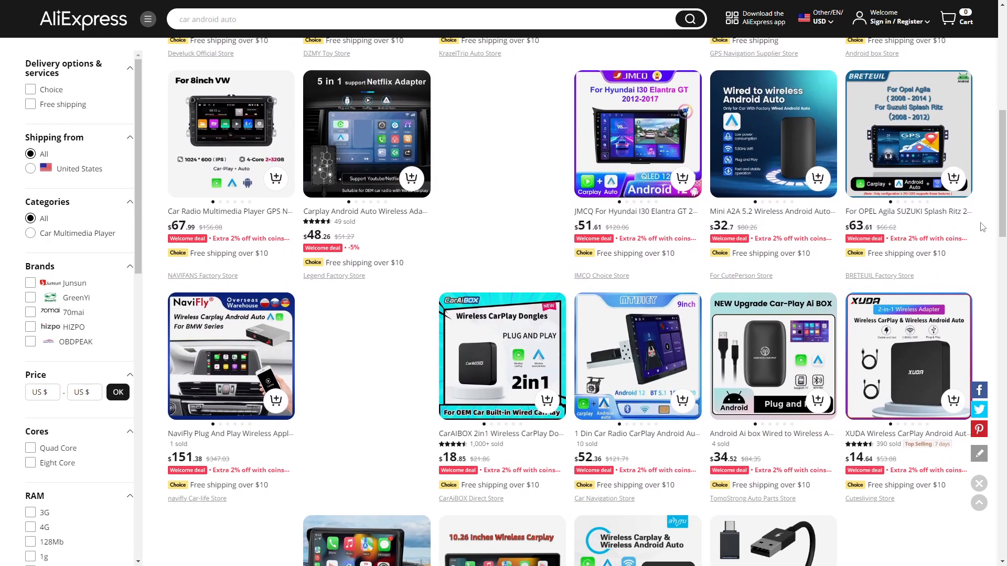
scroll(down, 3)
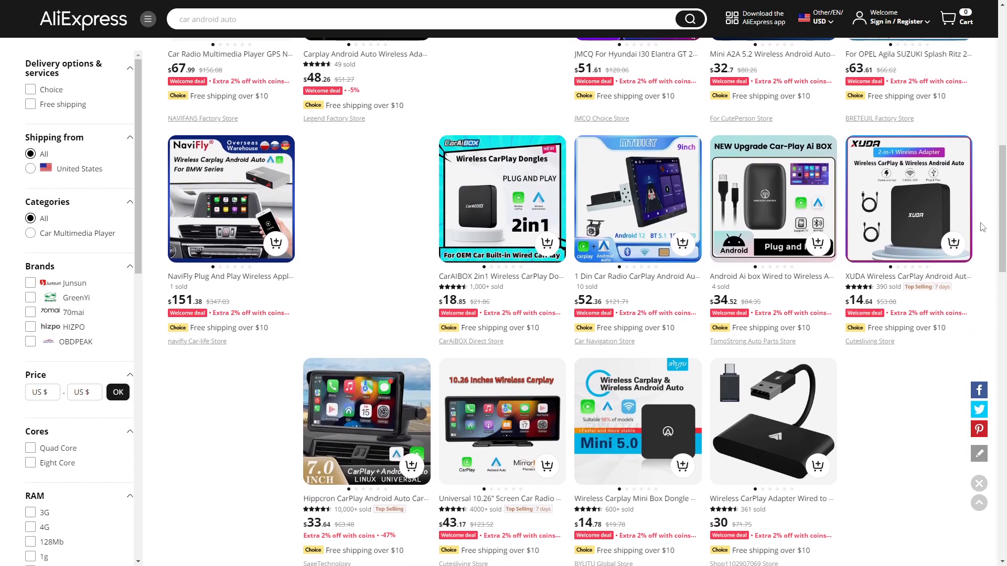
scroll(down, 3)
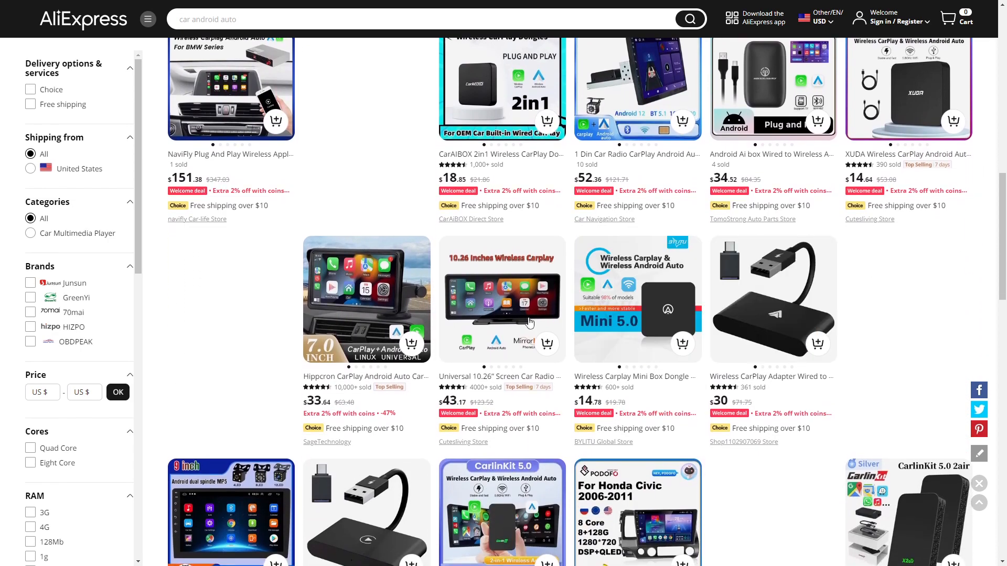
mouse_move(366, 300)
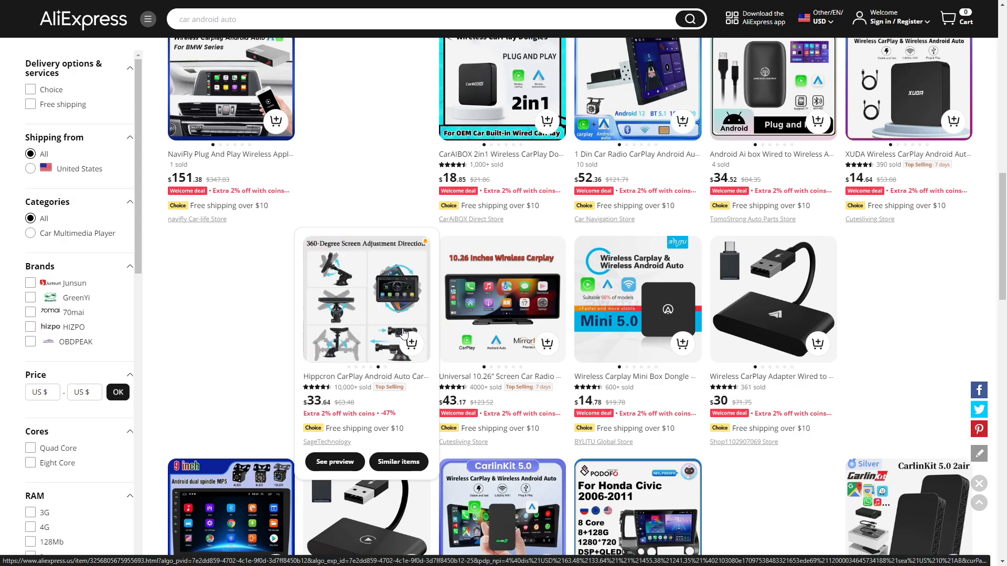
mouse_move(501, 300)
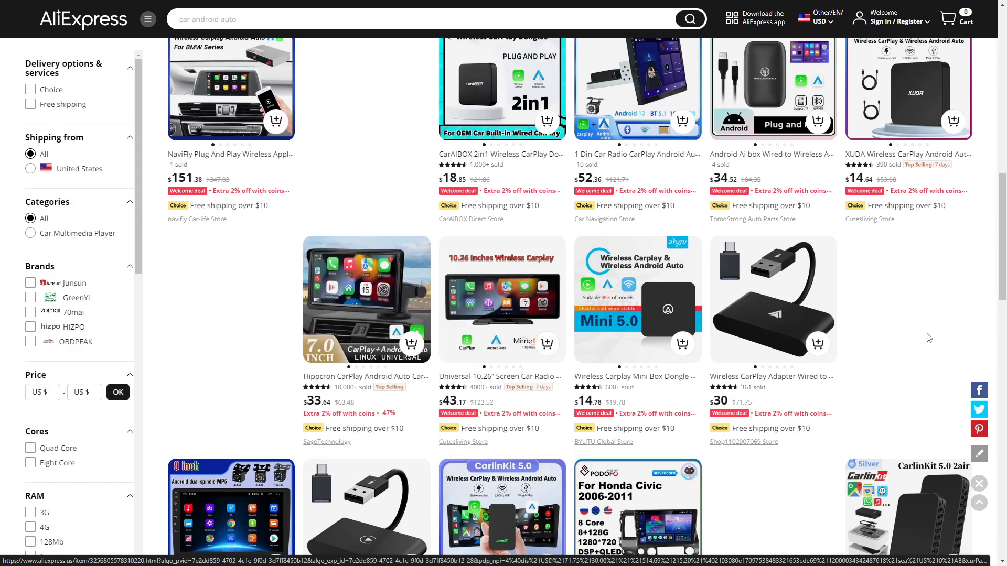
scroll(down, 3)
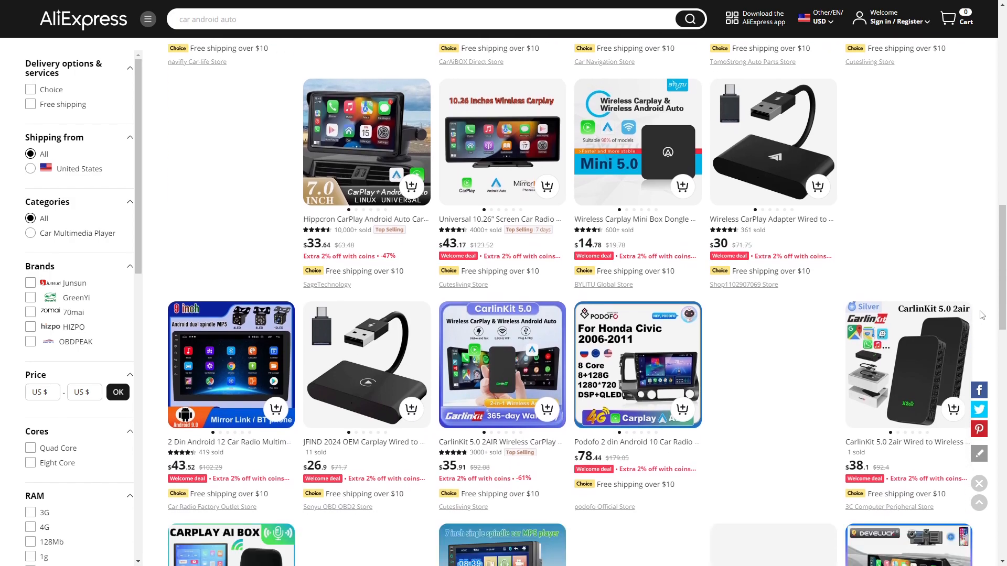
scroll(down, 3)
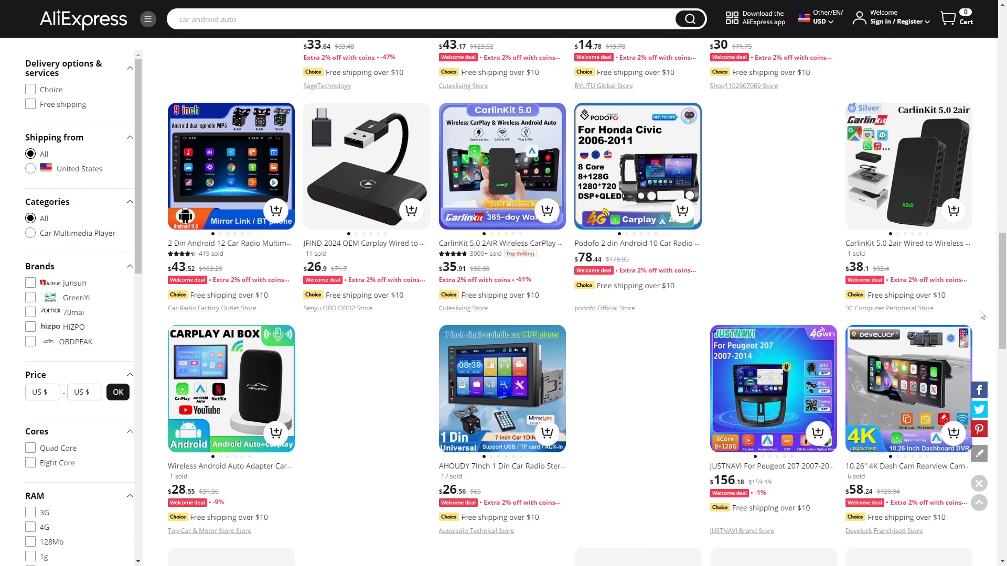
scroll(down, 3)
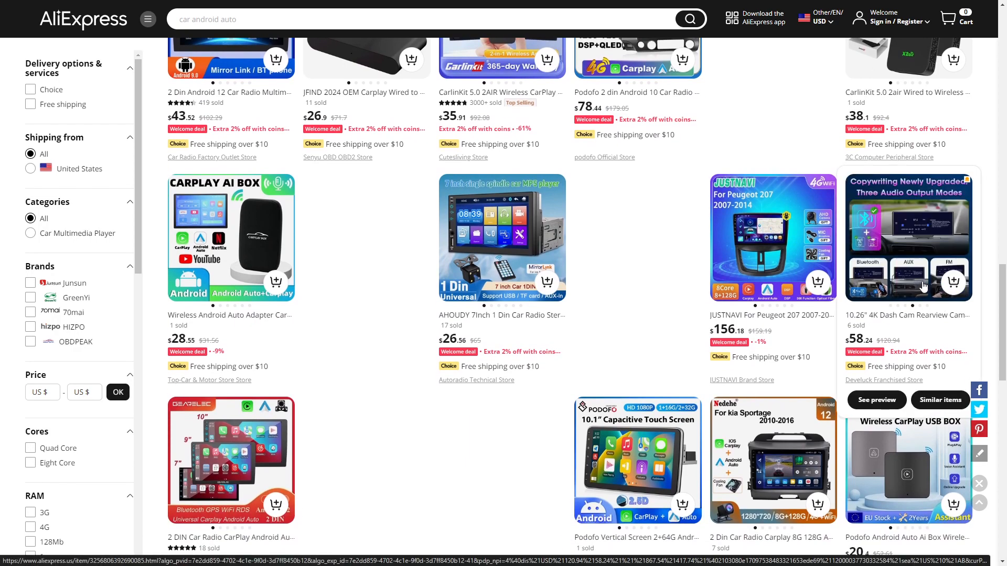
scroll(down, 3)
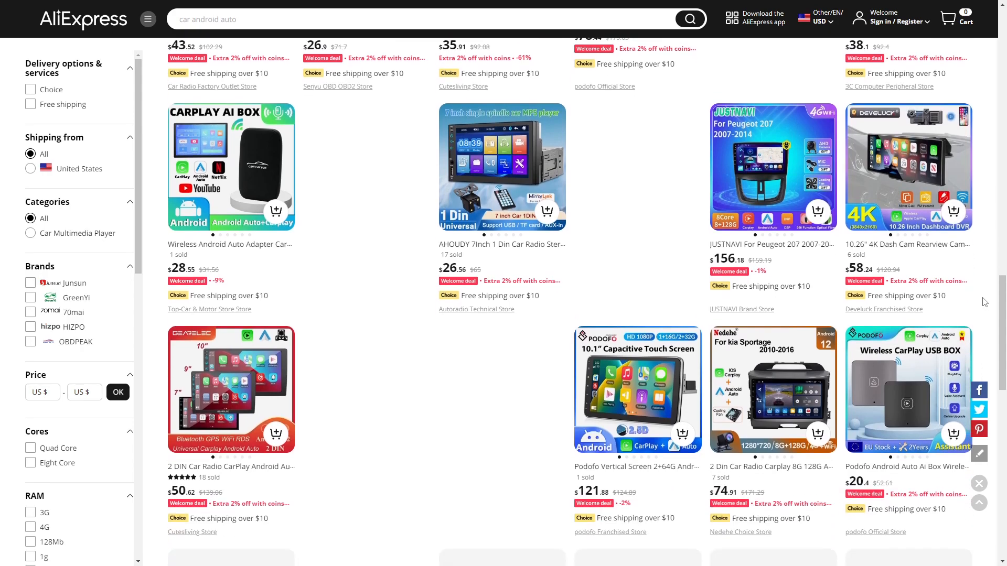
scroll(down, 3)
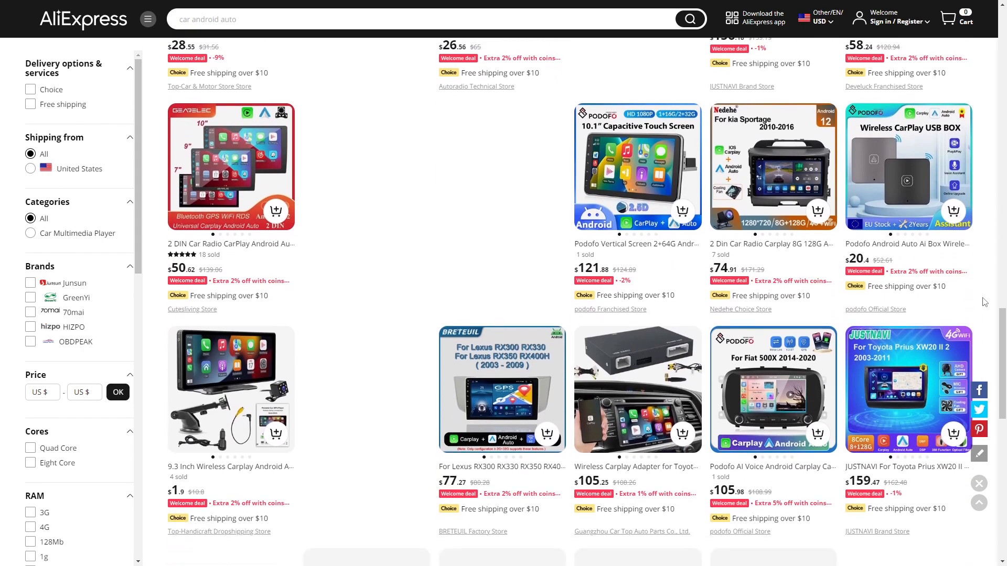
scroll(down, 3)
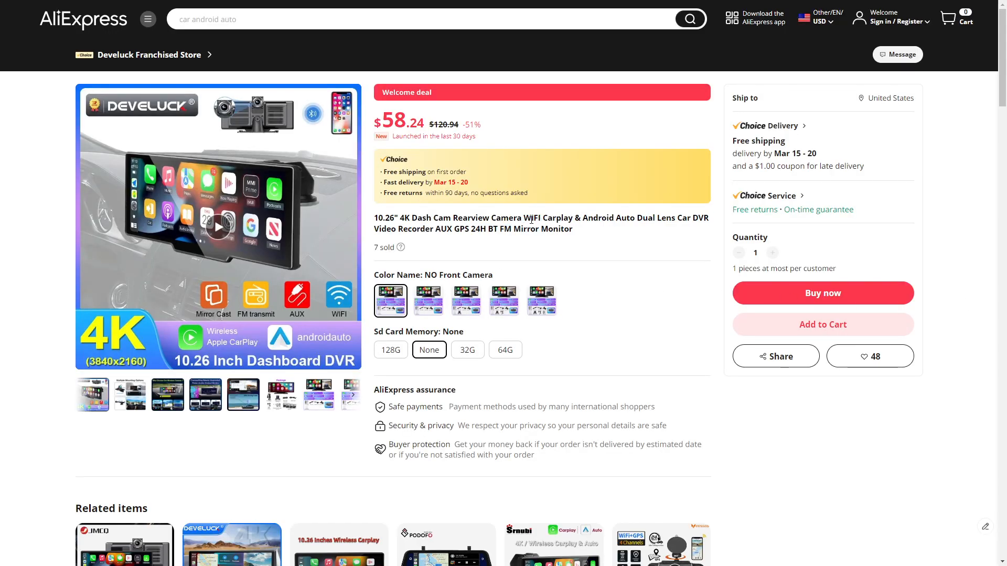
Step: View the audio-mode and package-contents photos, then scroll to the description and specifications
click(166, 394)
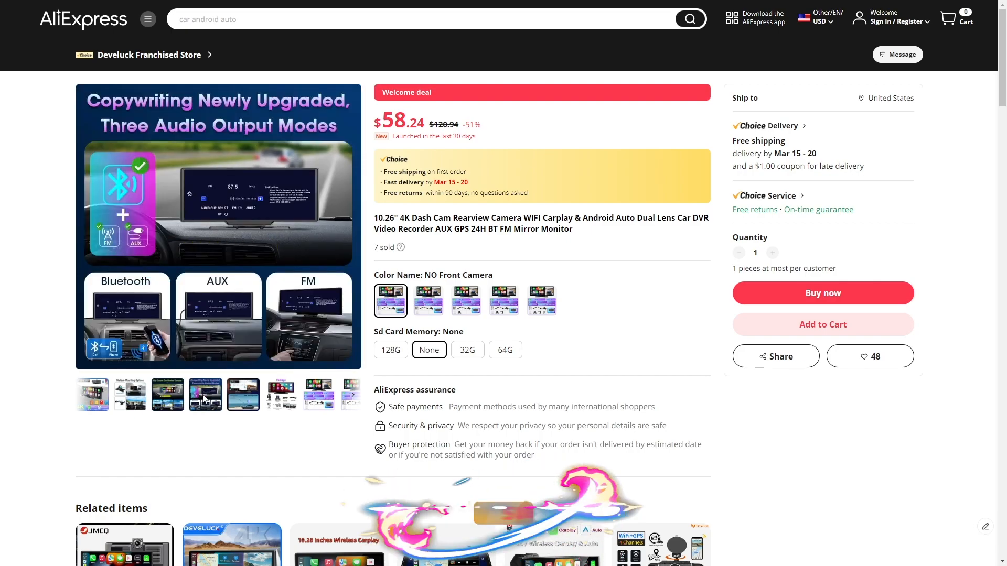
click(281, 394)
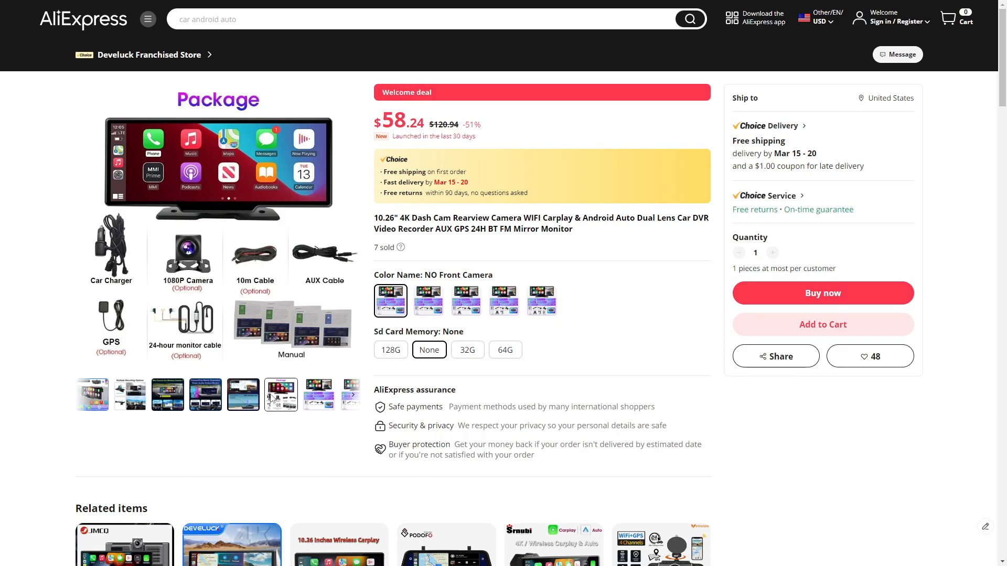
scroll(down, 3)
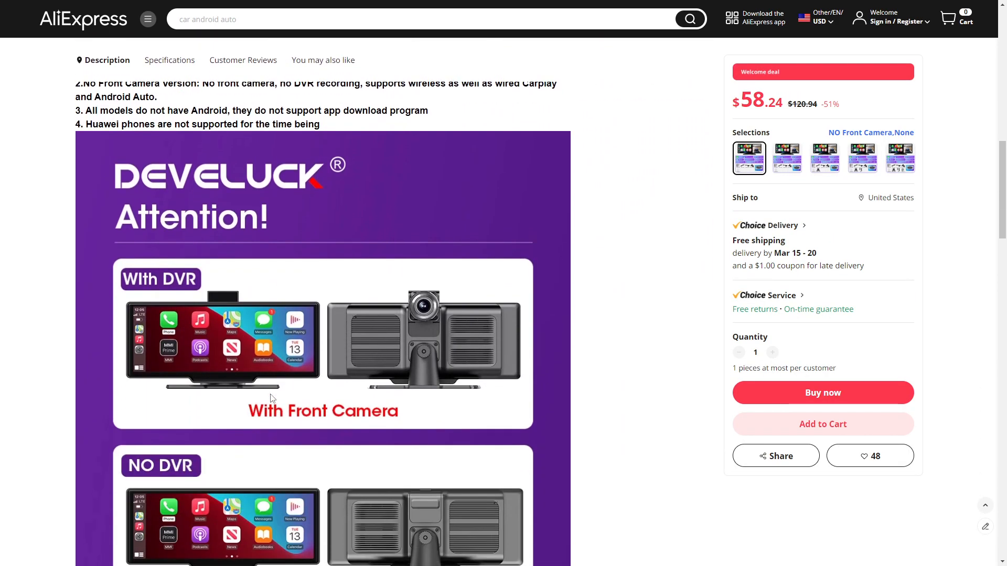
scroll(down, 3)
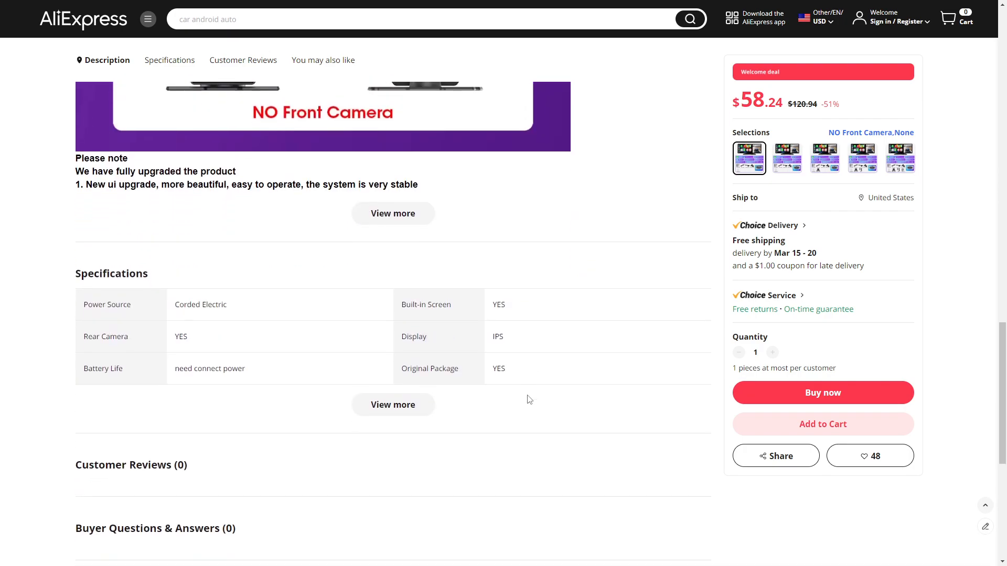